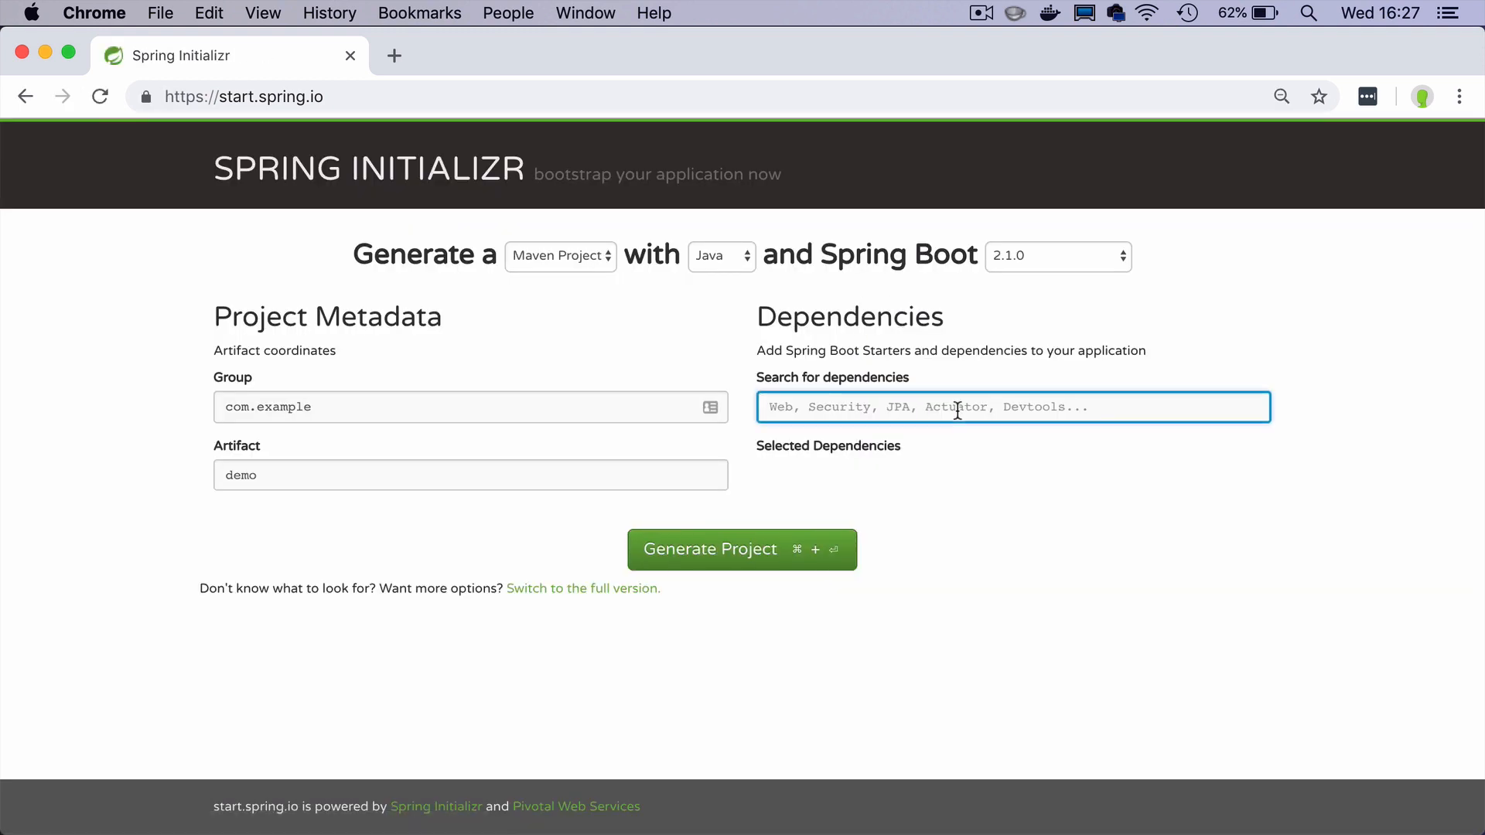
- Add the Web starter dependency to the Maven Java project on Spring Boot 2.1.0
text(Web)
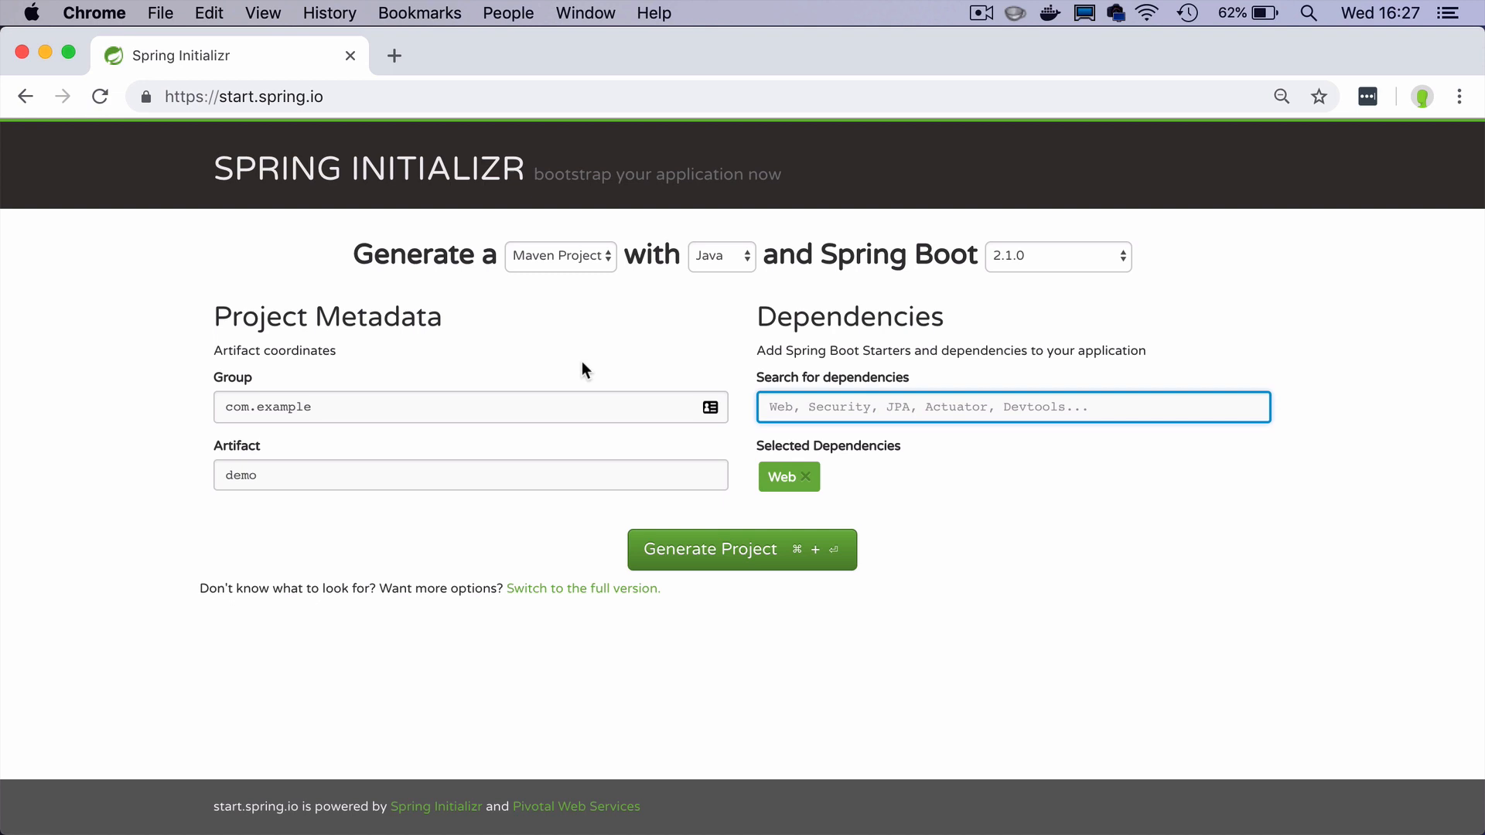
mouse_move(769, 405)
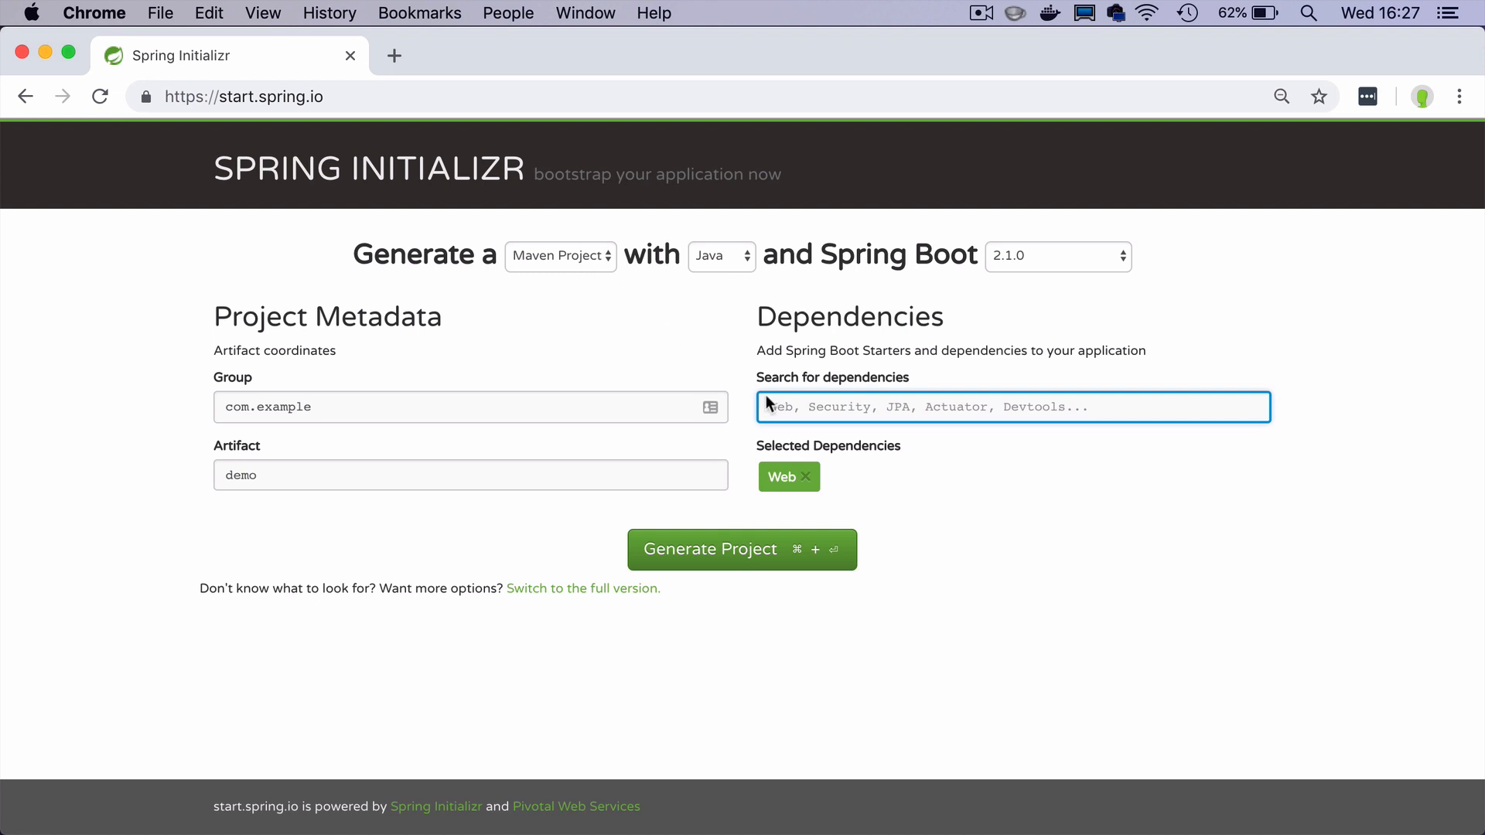
mouse_move(761, 549)
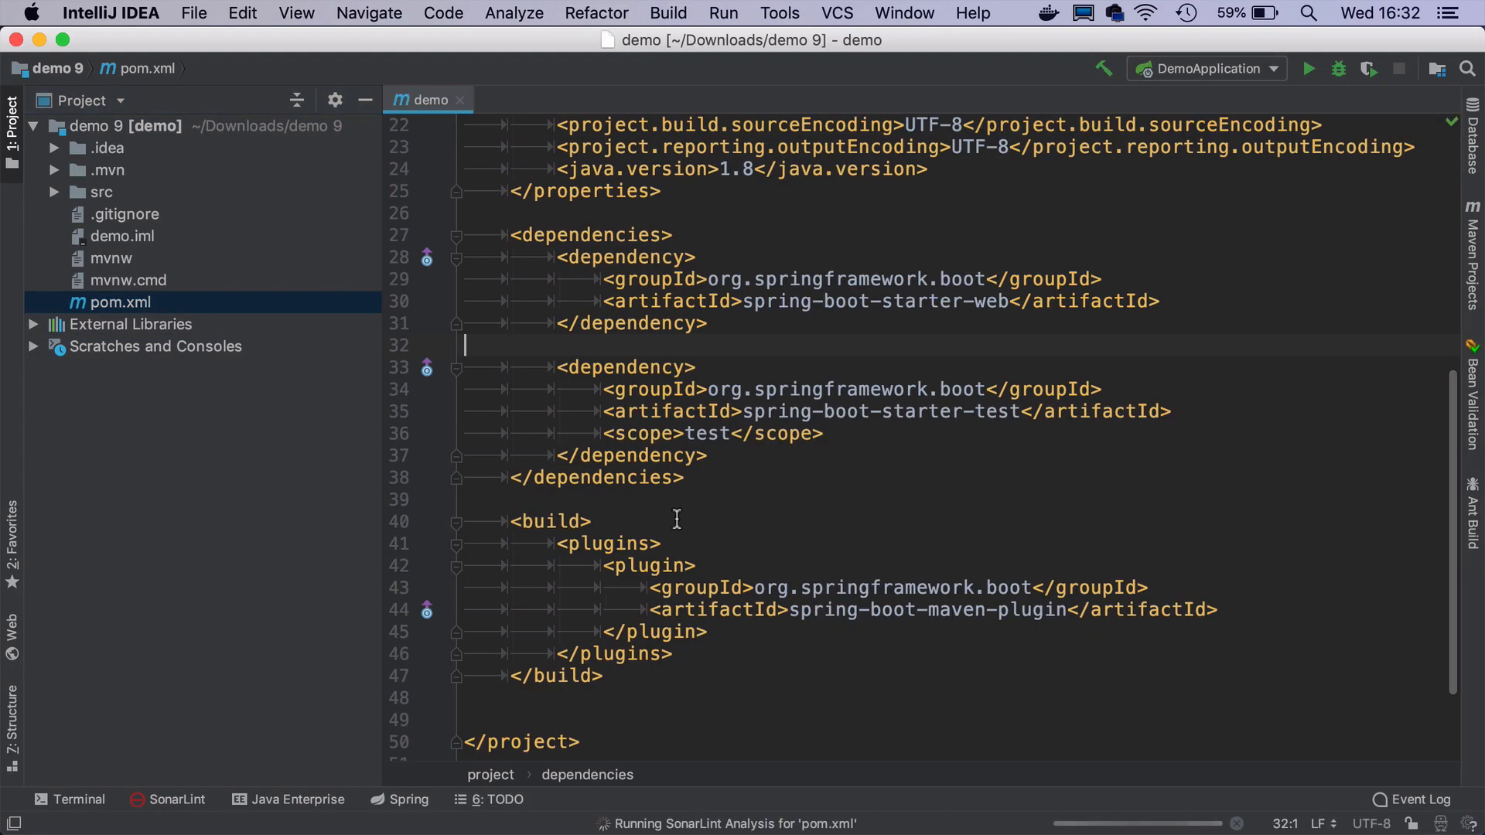
- Select the spring-boot-starter-test artifactId in pom.xml and show the Maven Projects overview for demo
click(744, 412)
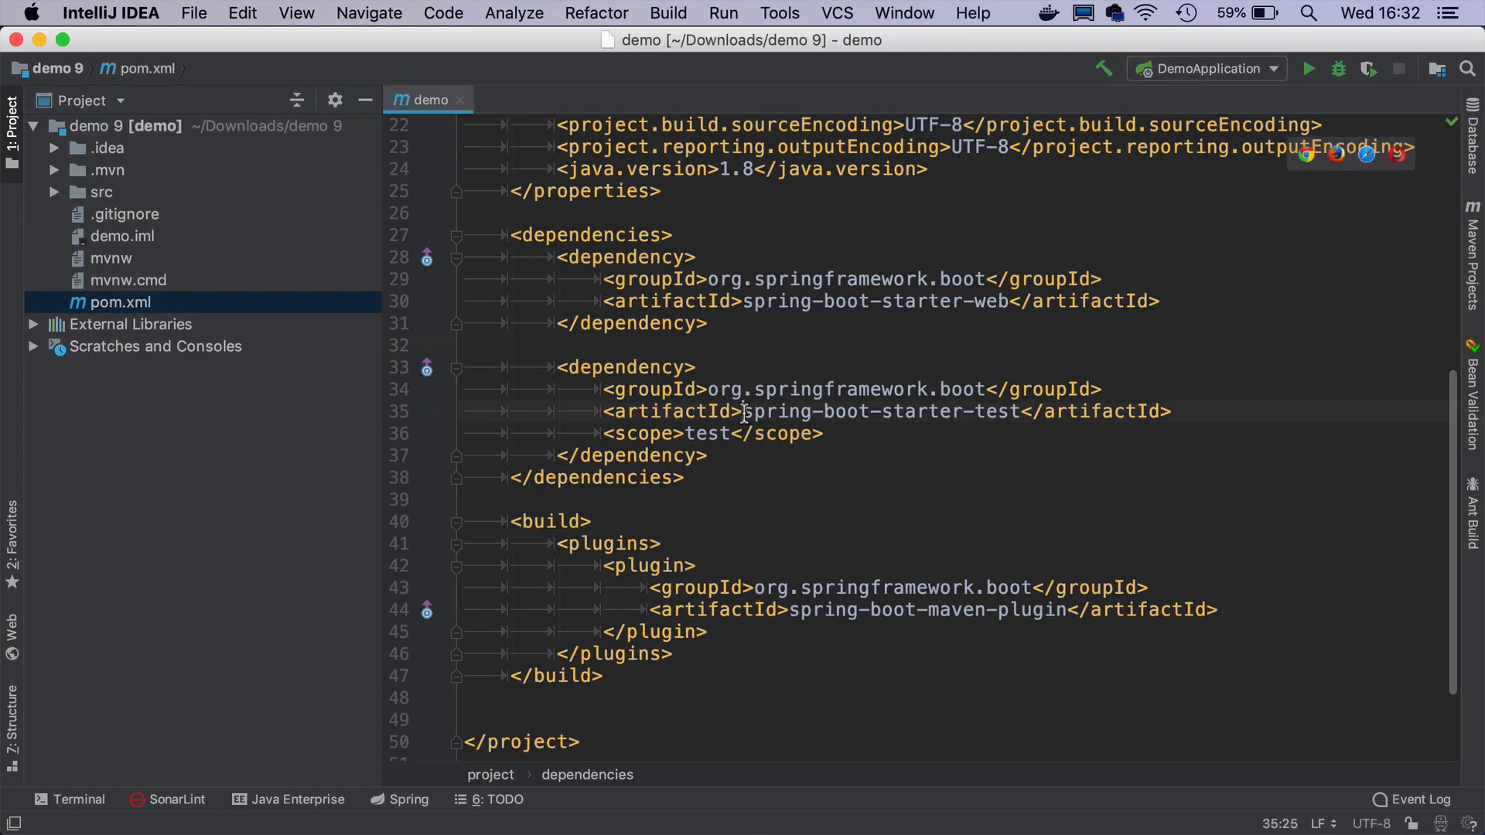
double_click(871, 412)
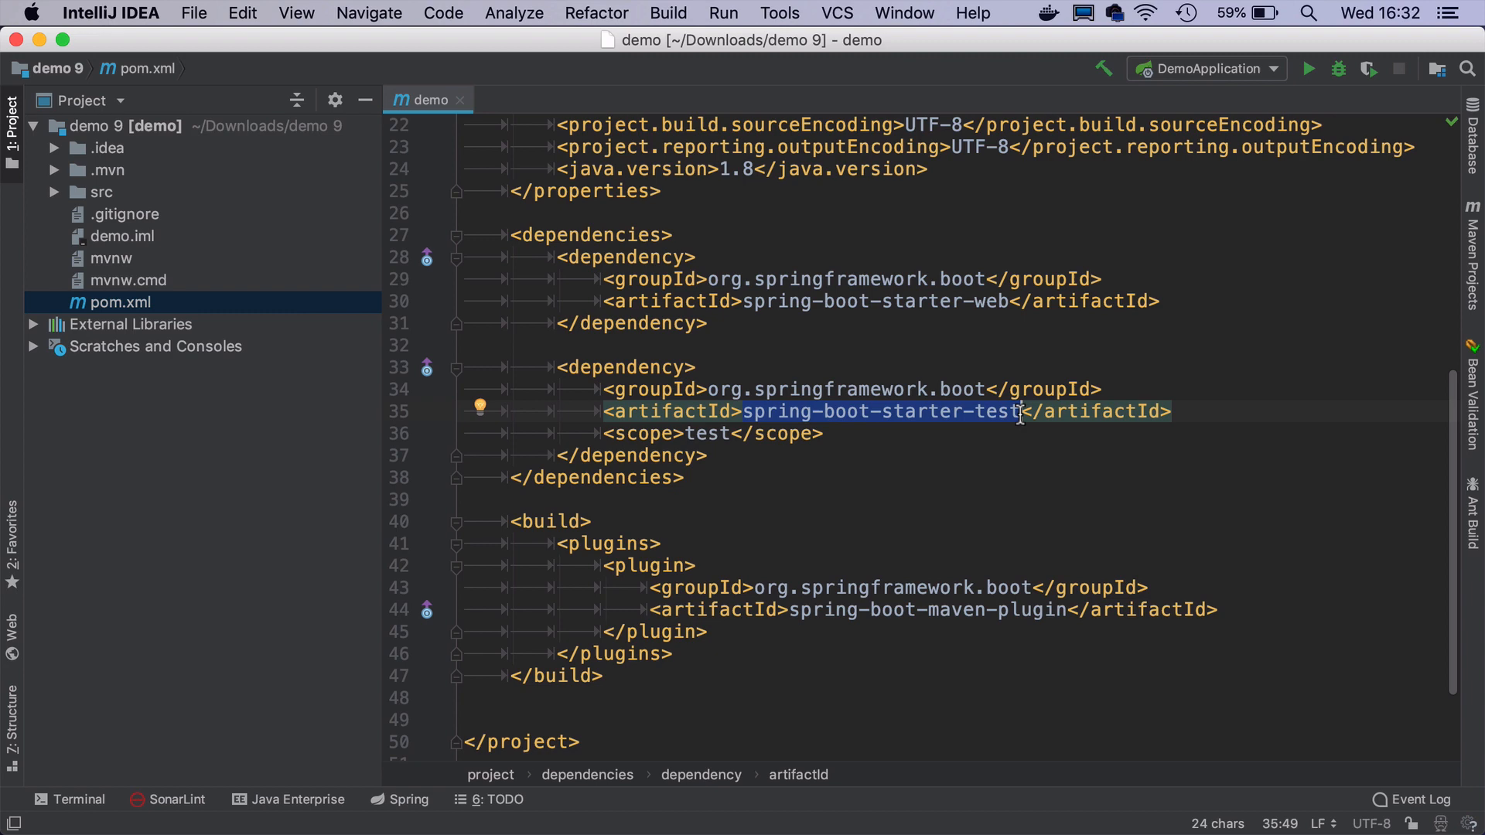
click(1071, 390)
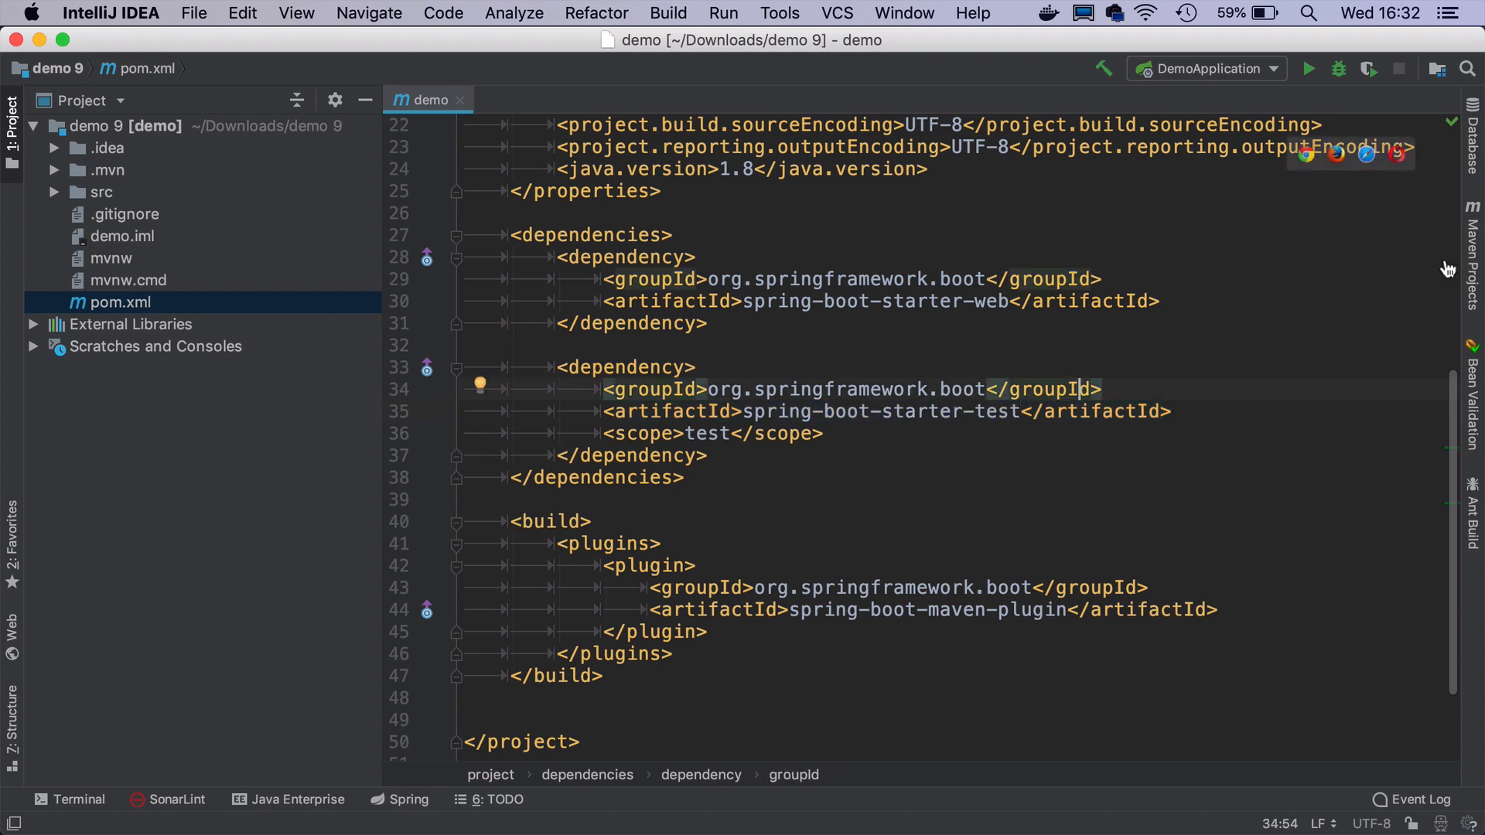
click(1474, 264)
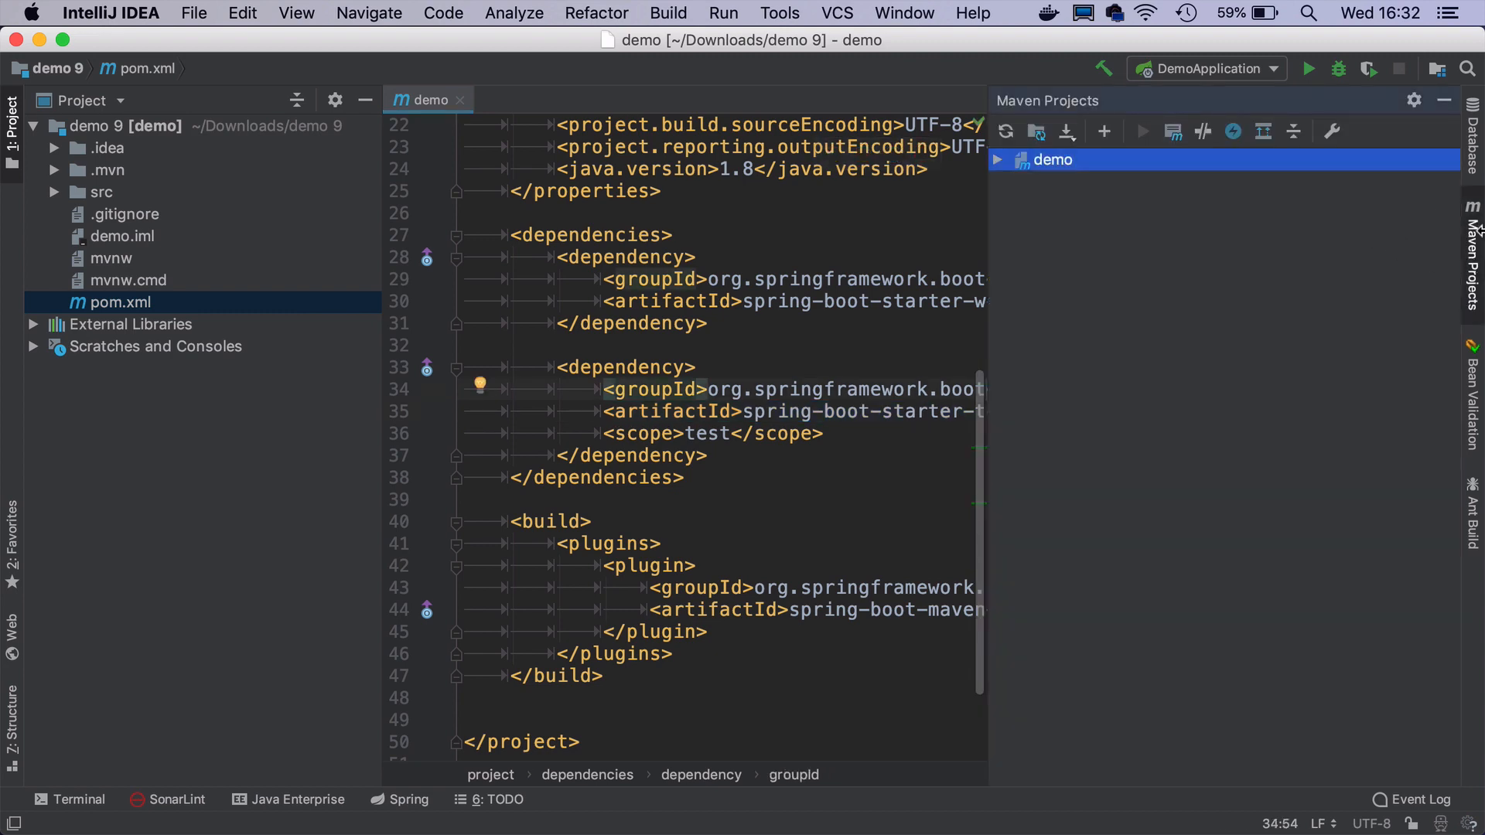
- Expand demo > Dependencies > spring-boot-starter-test to show the transitive junit:junit:4.12 dependency
click(998, 159)
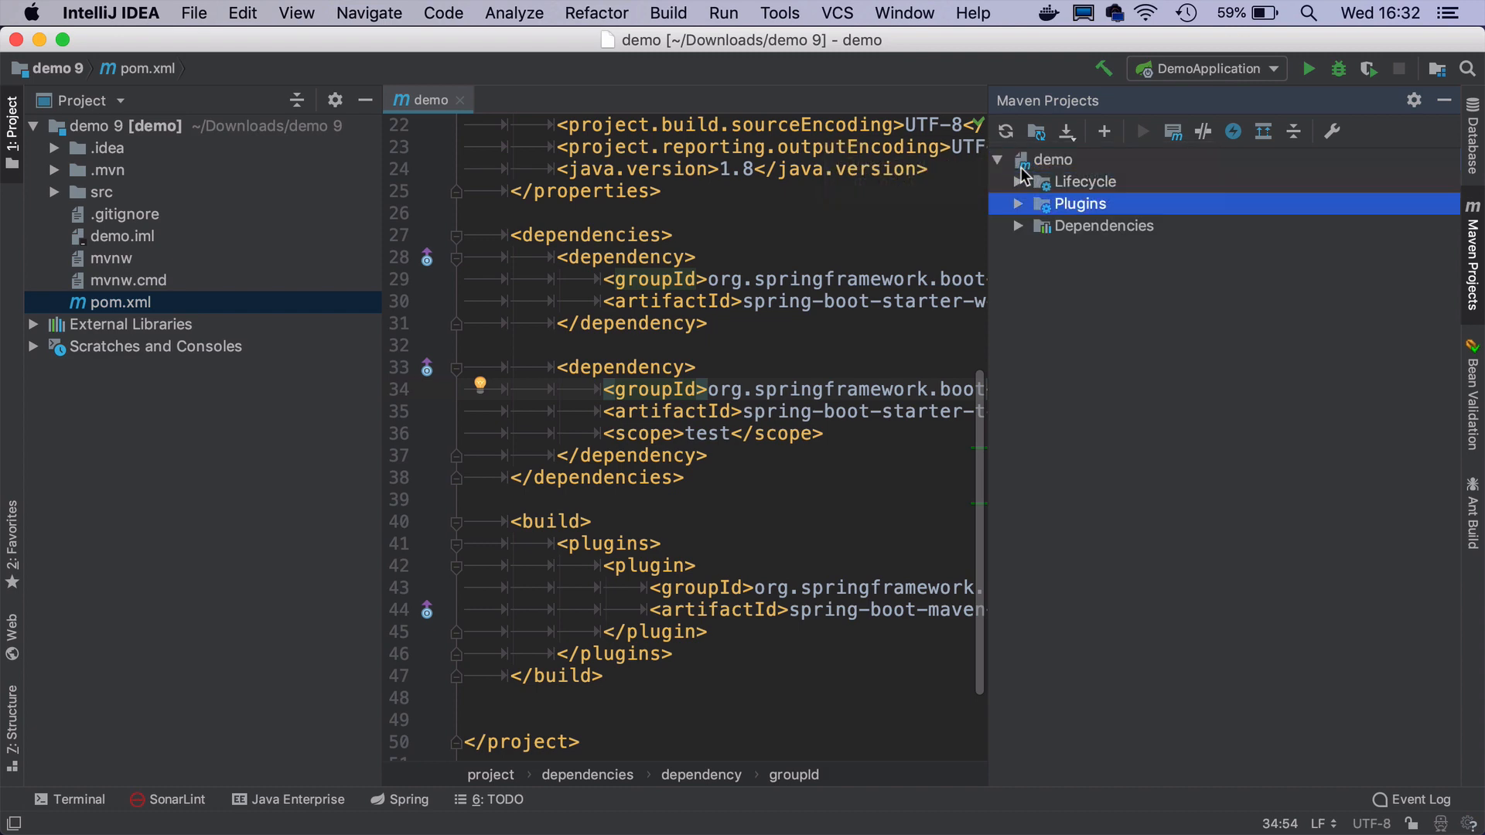
click(1041, 226)
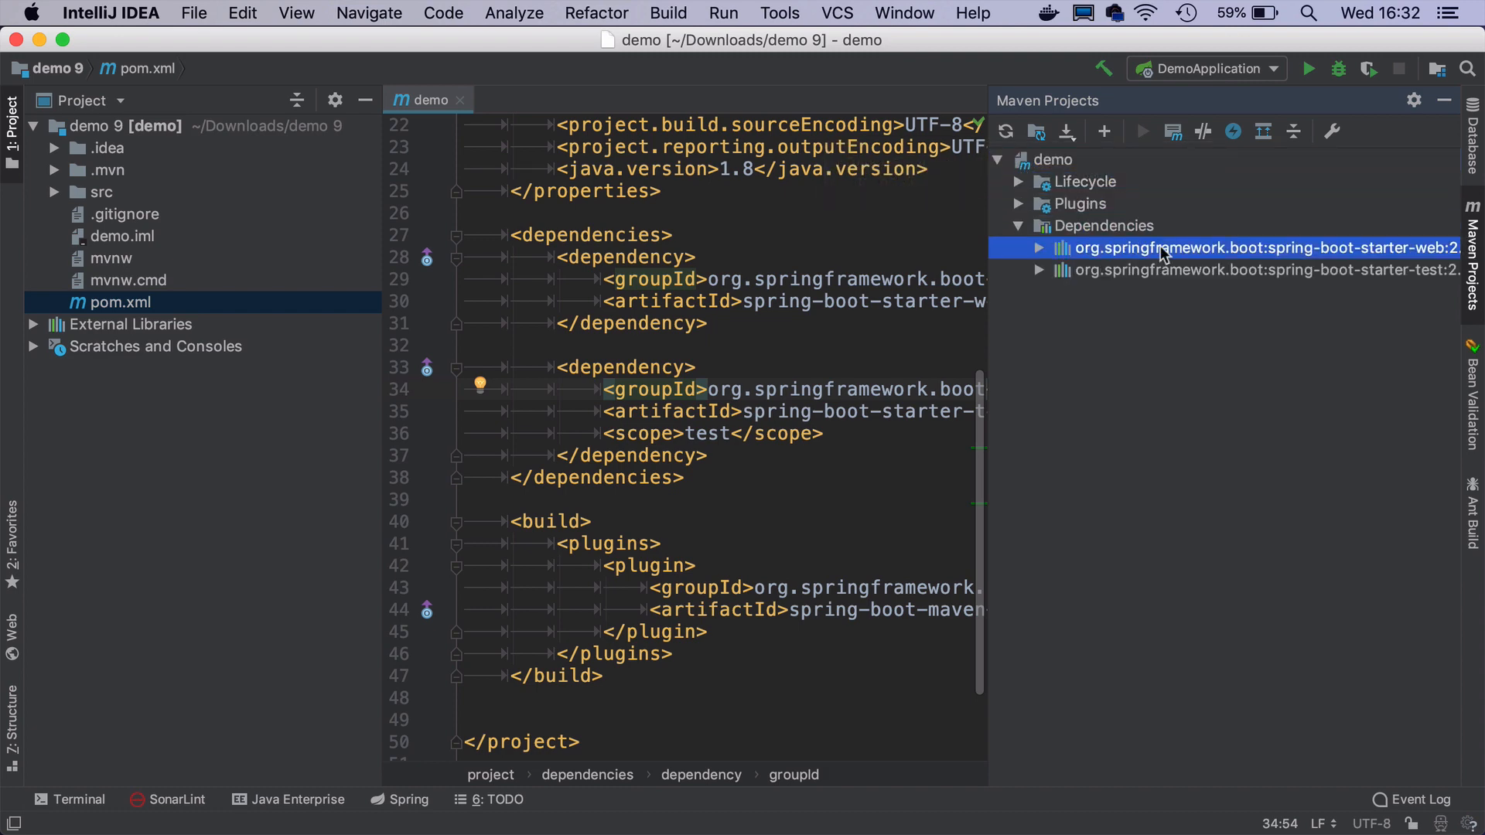
click(1040, 269)
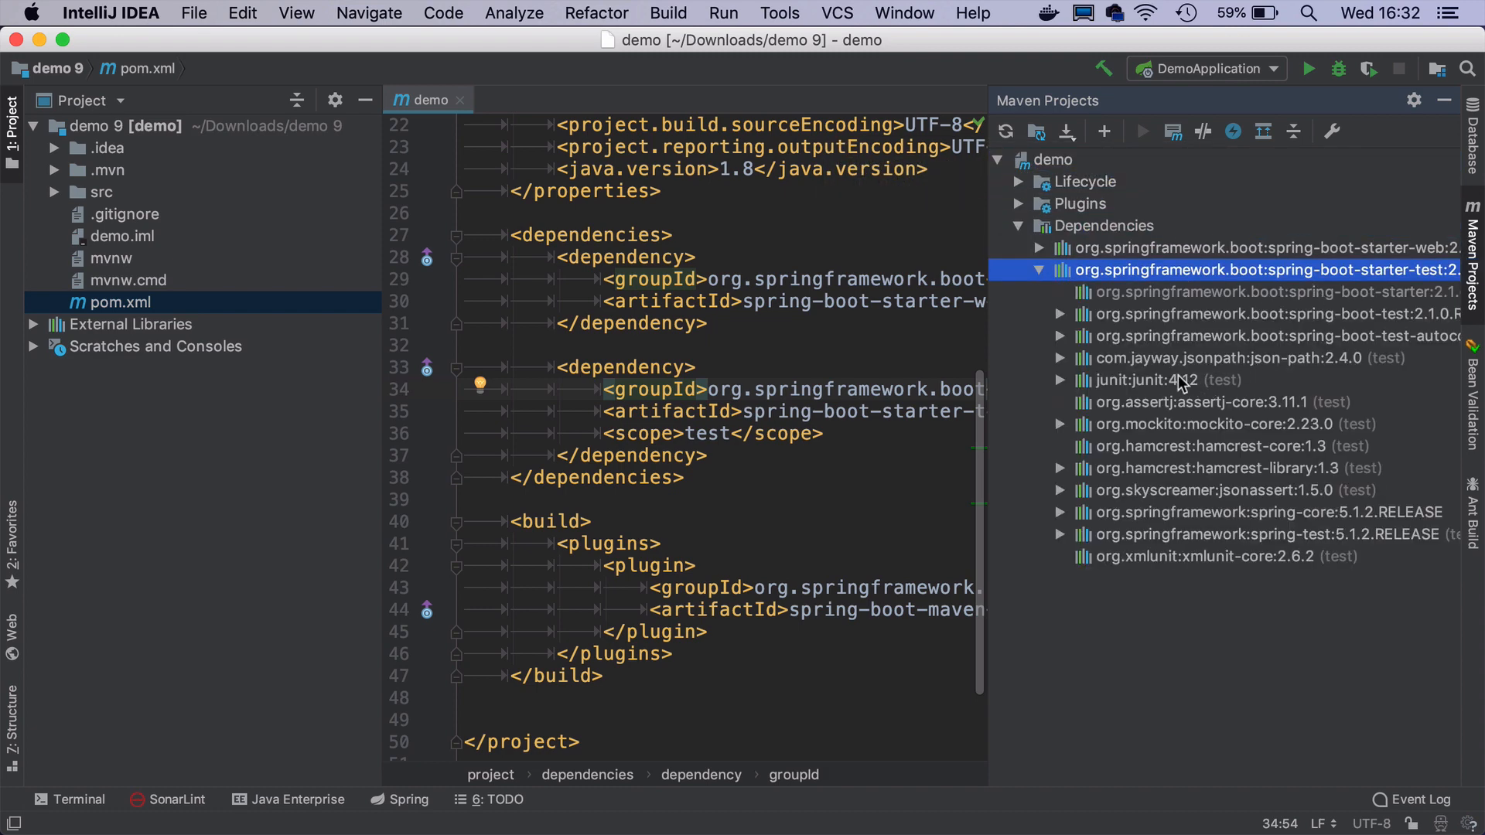
click(1166, 381)
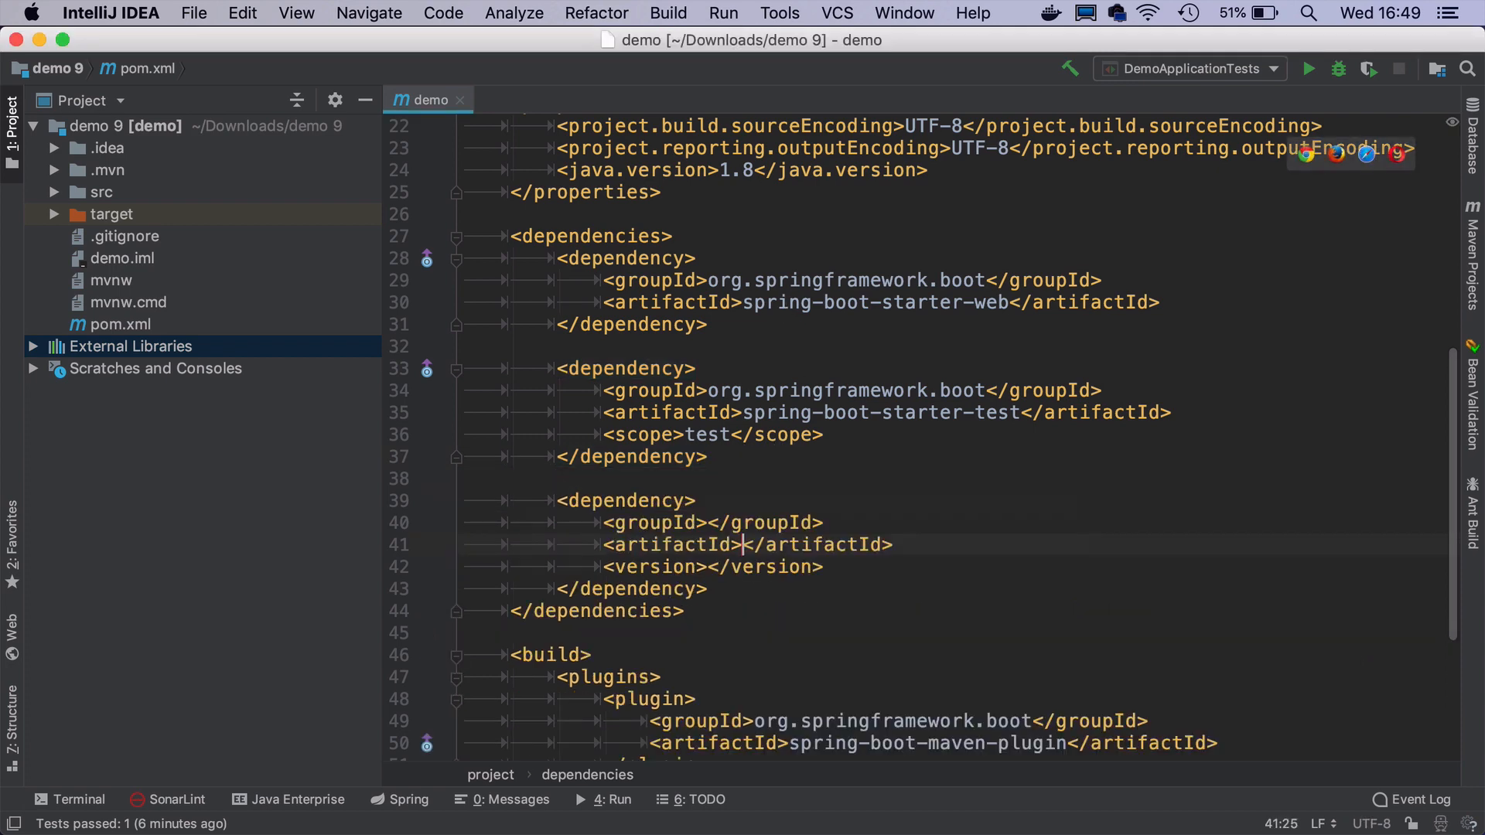
- Declare org.junit.jupiter junit-jupiter-api and junit-jupiter-engine in pom.xml, giving the api dependency test scope
text(junit)
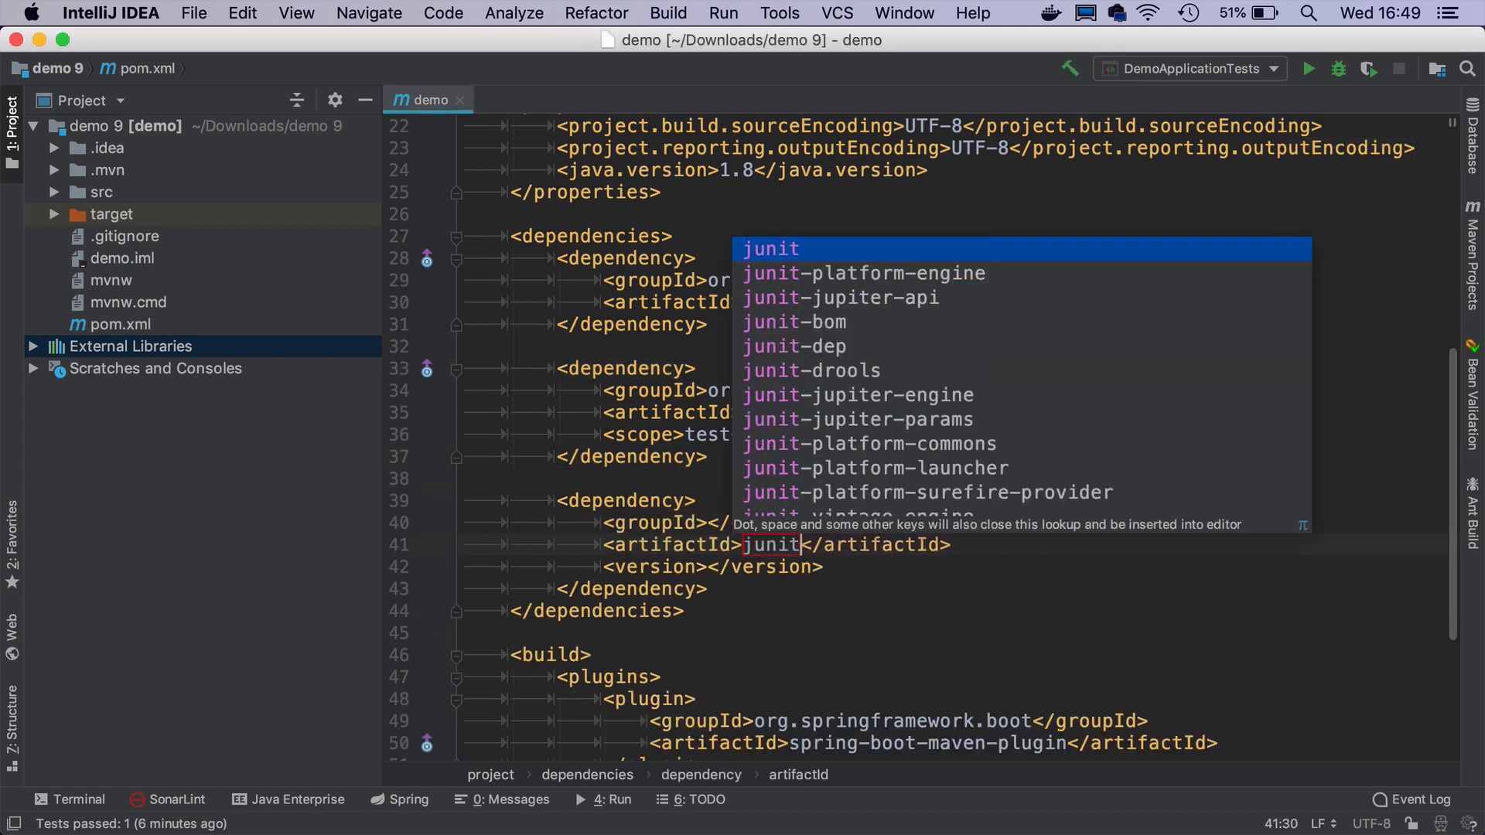
click(842, 297)
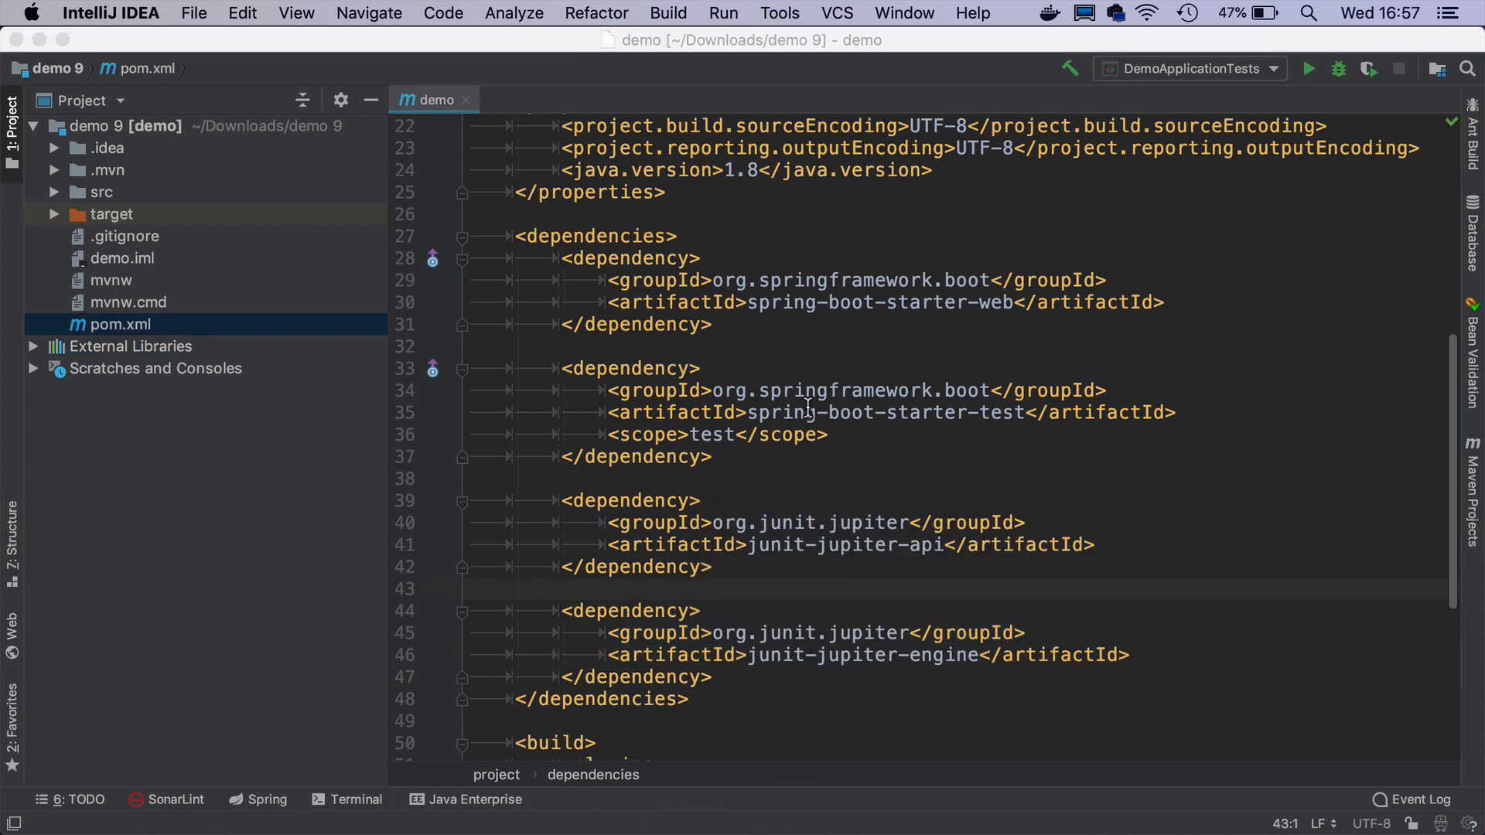
double_click(773, 545)
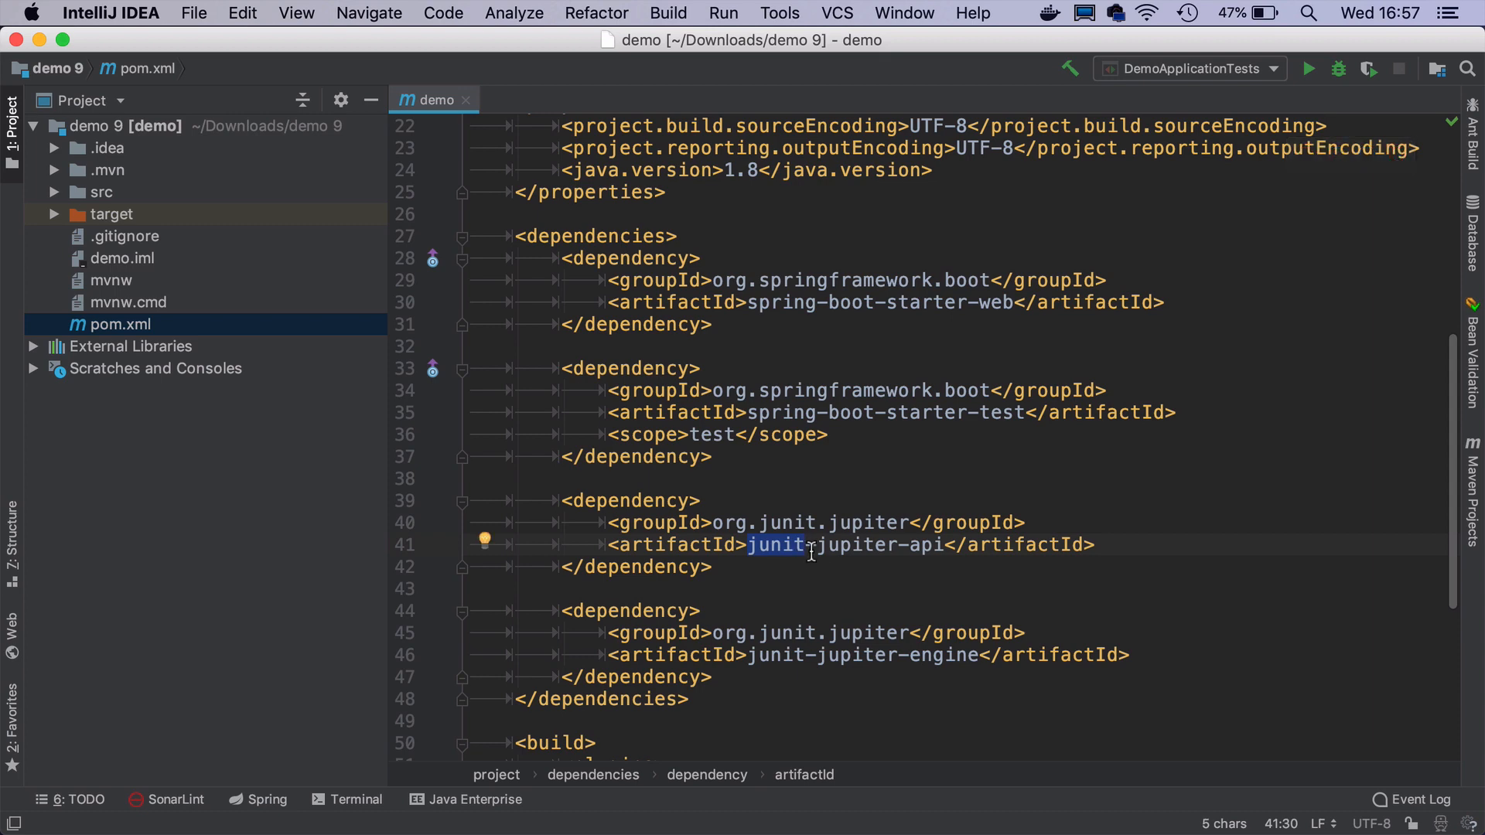
right_click(809, 552)
text(s)
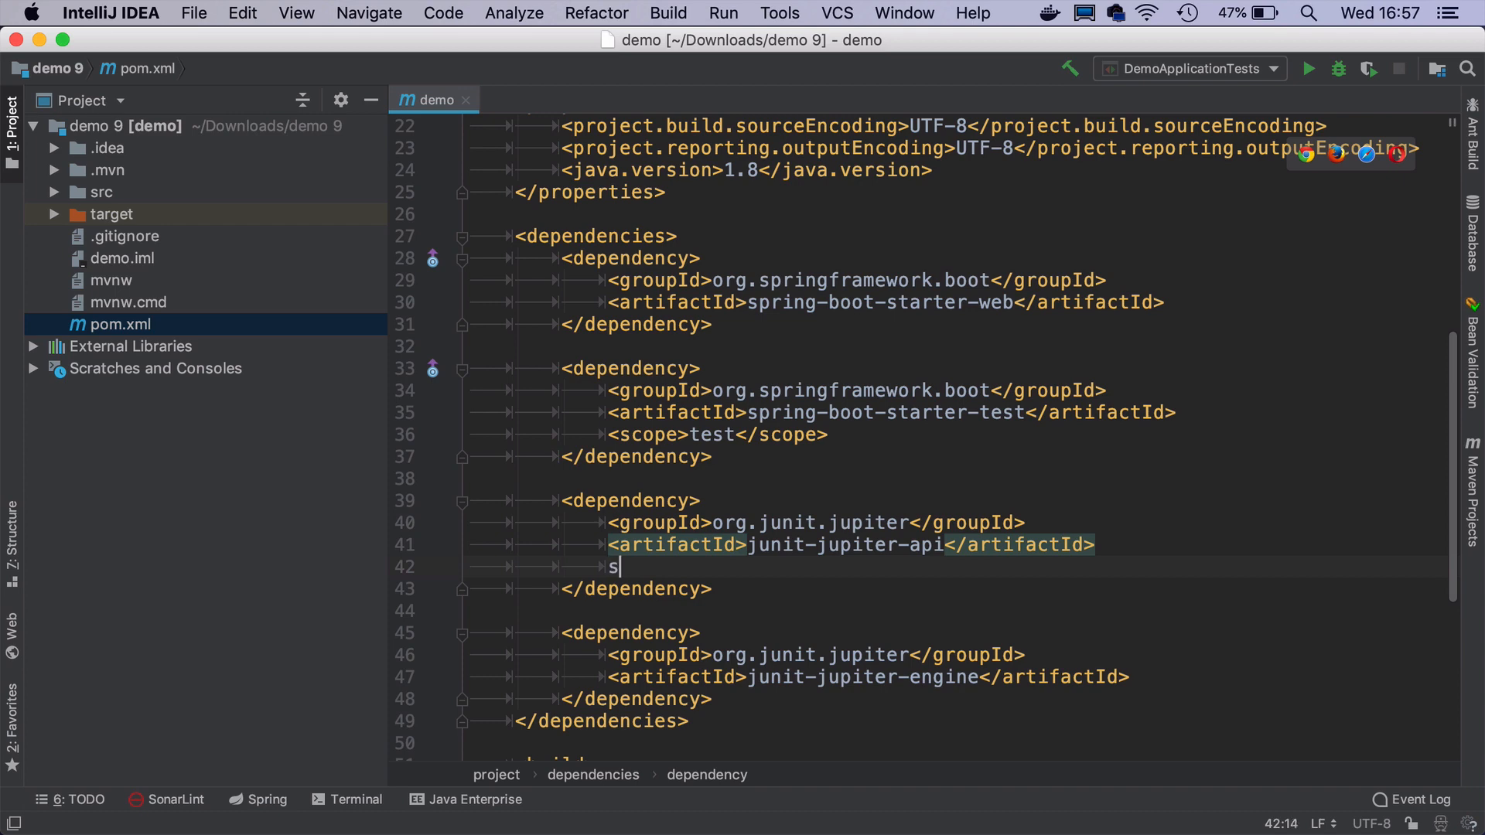
text(<scope>test</scope>)
text(<groupId>junit</groupId>)
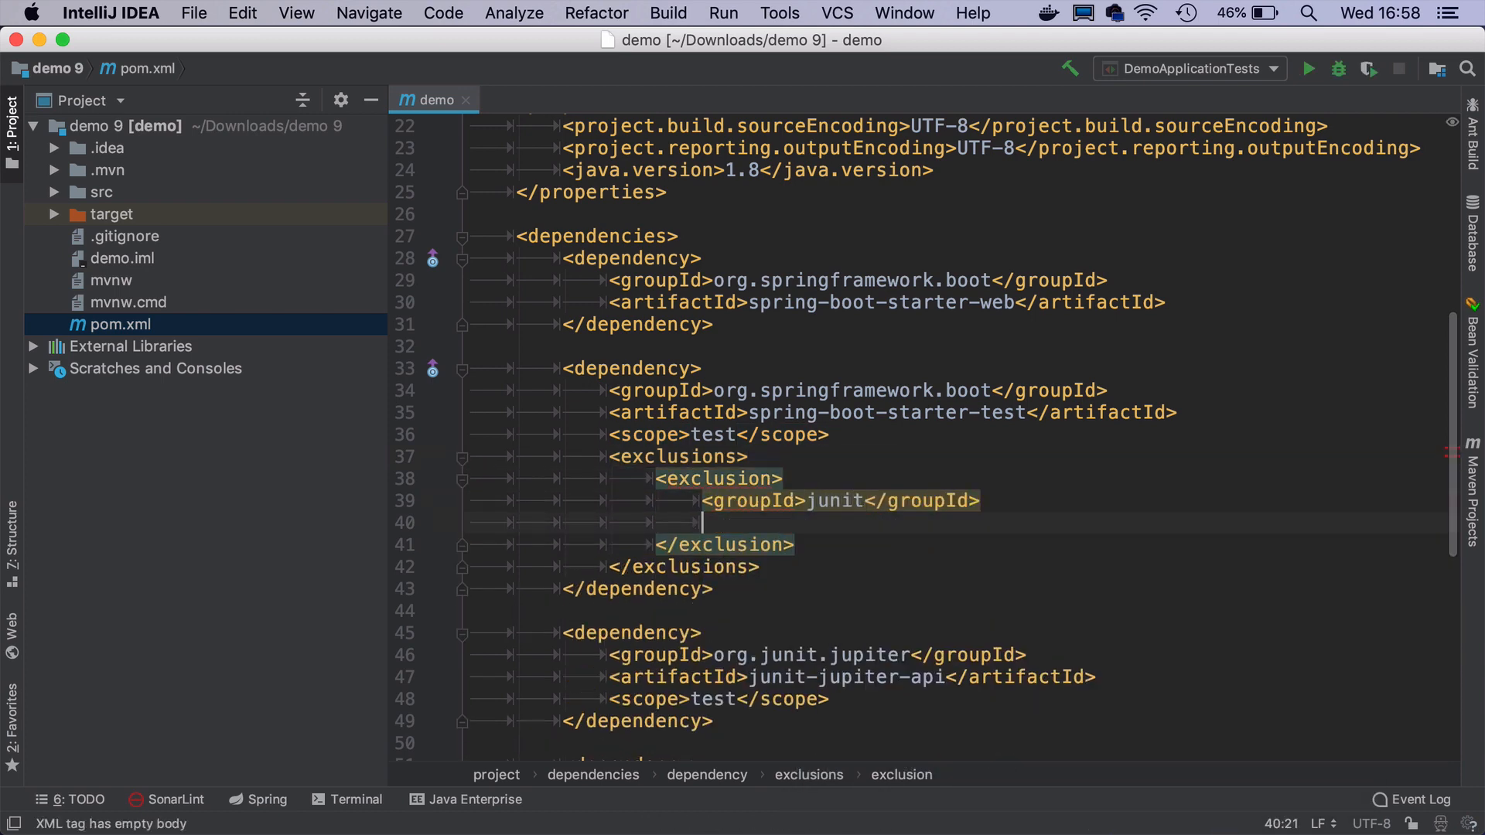
- Complete the junit:junit exclusion under spring-boot-starter-test with artifactId junit
text(<artifactId>junit</artifactId>)
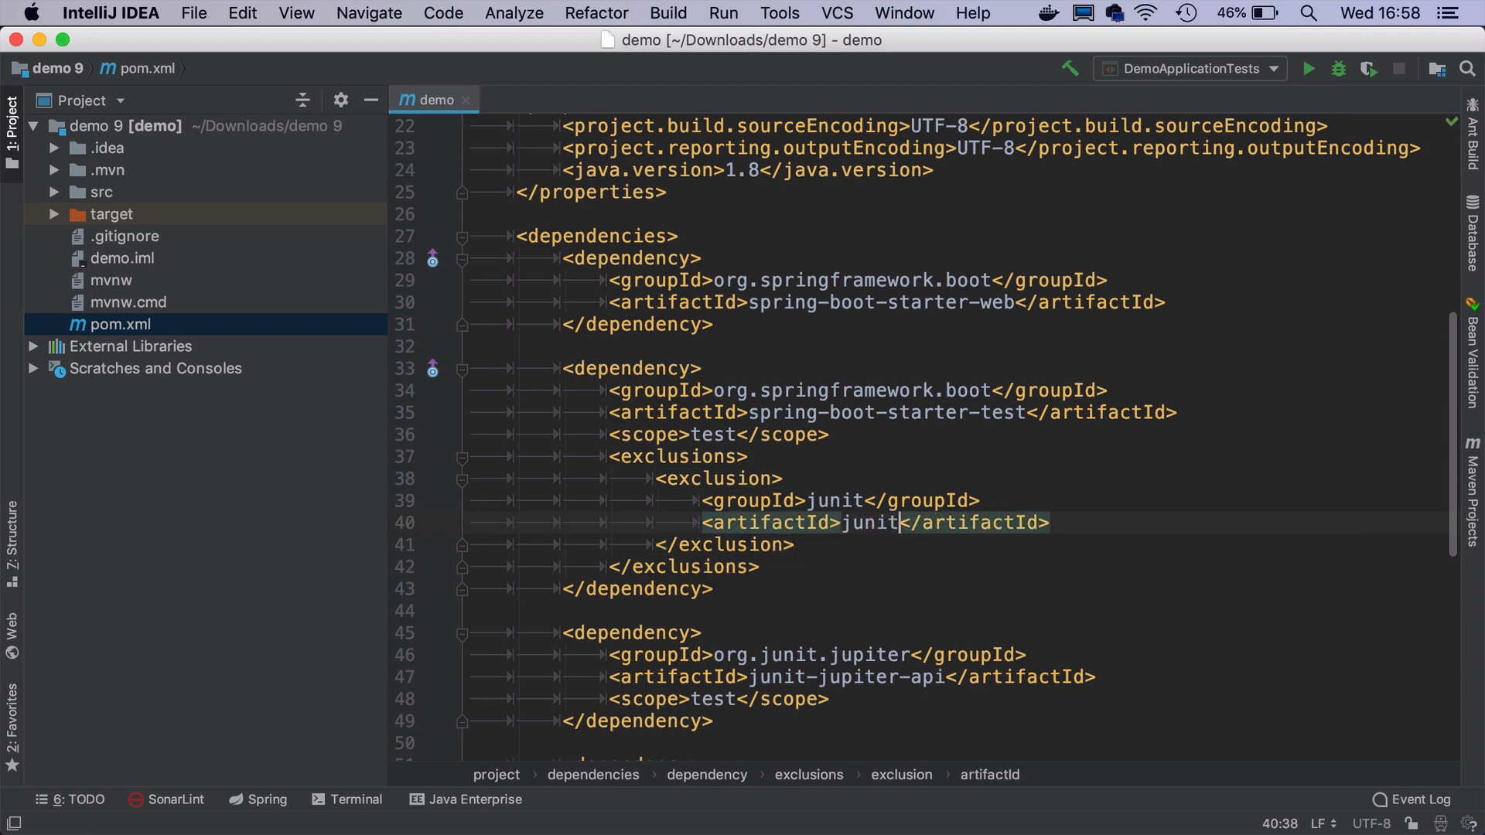
click(669, 14)
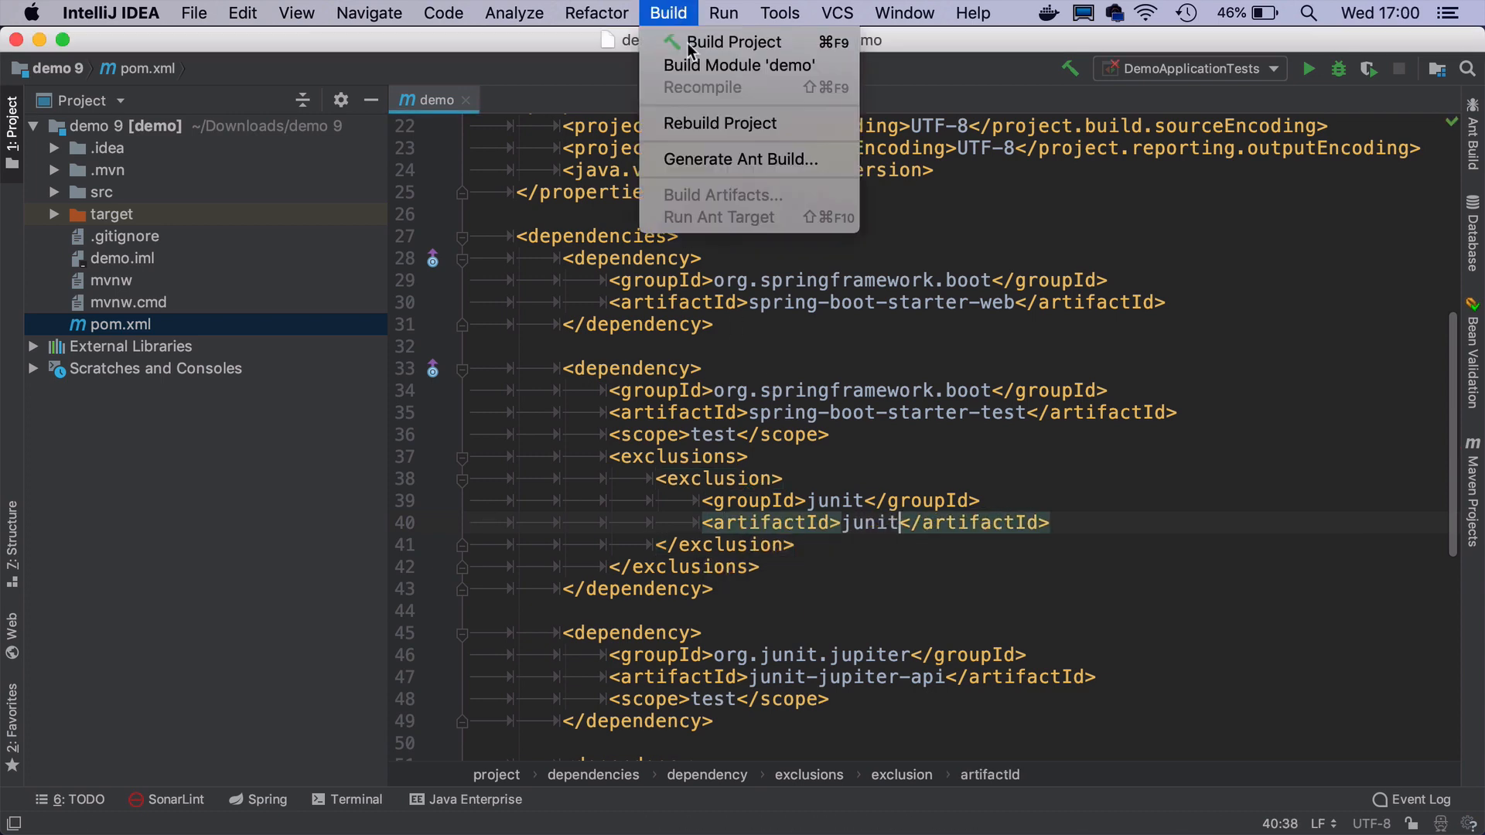
- Build the project and run DemoApplicationTests with the org.junit.jupiter.api.Test import, passing contextLoads
click(733, 42)
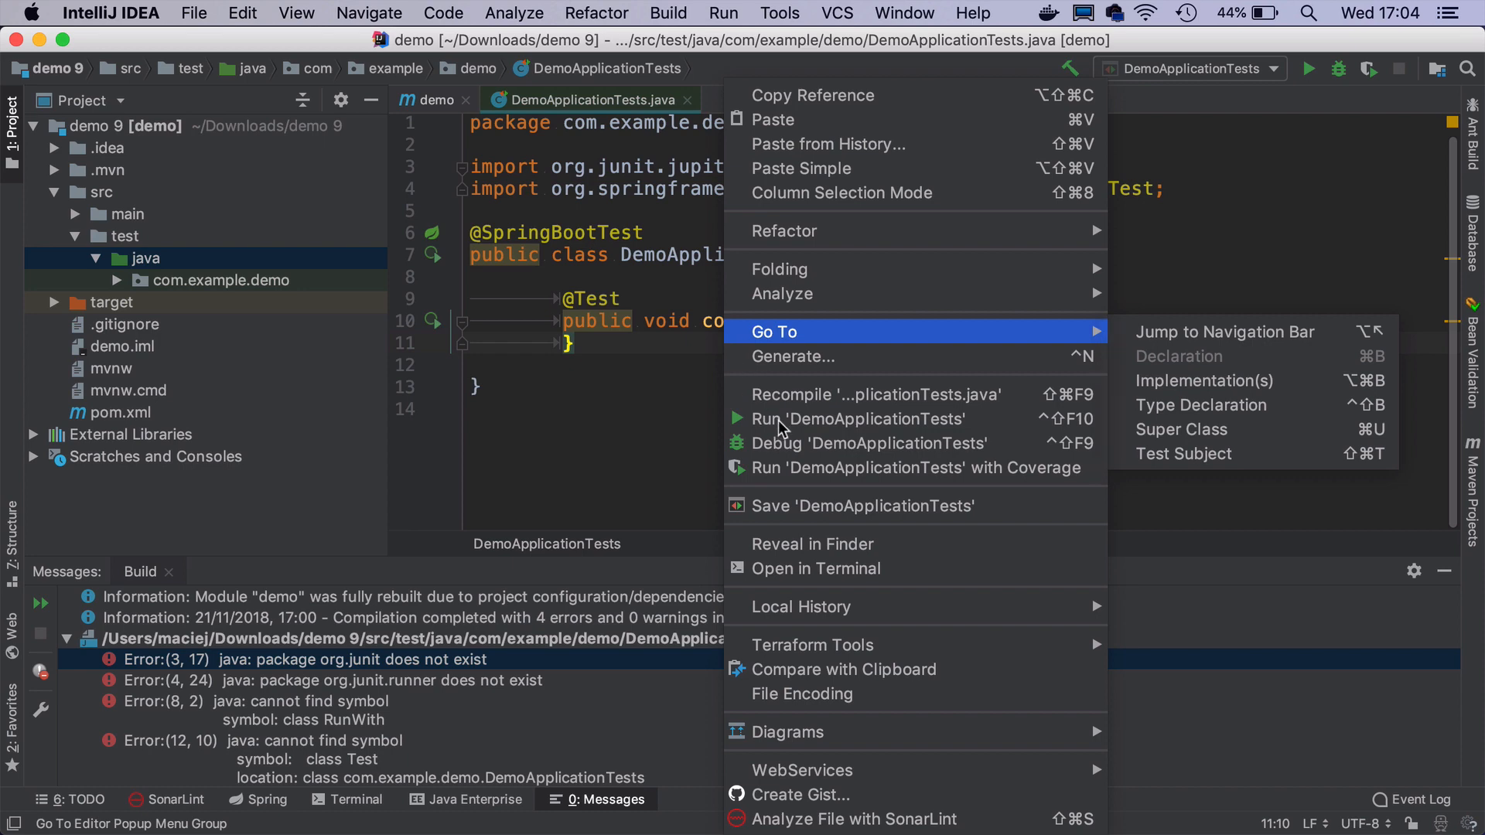
click(859, 419)
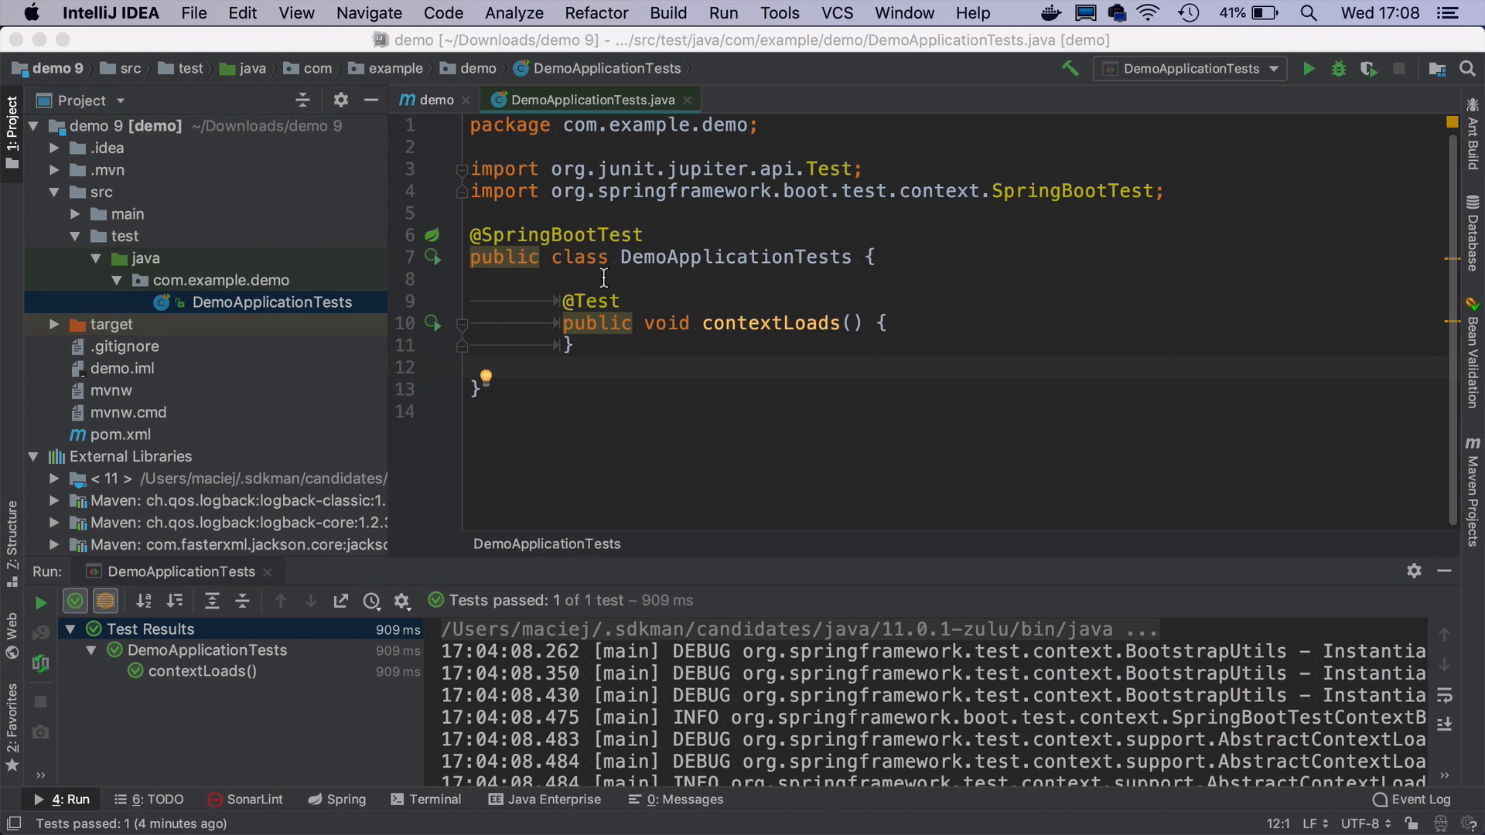
mouse_move(532, 213)
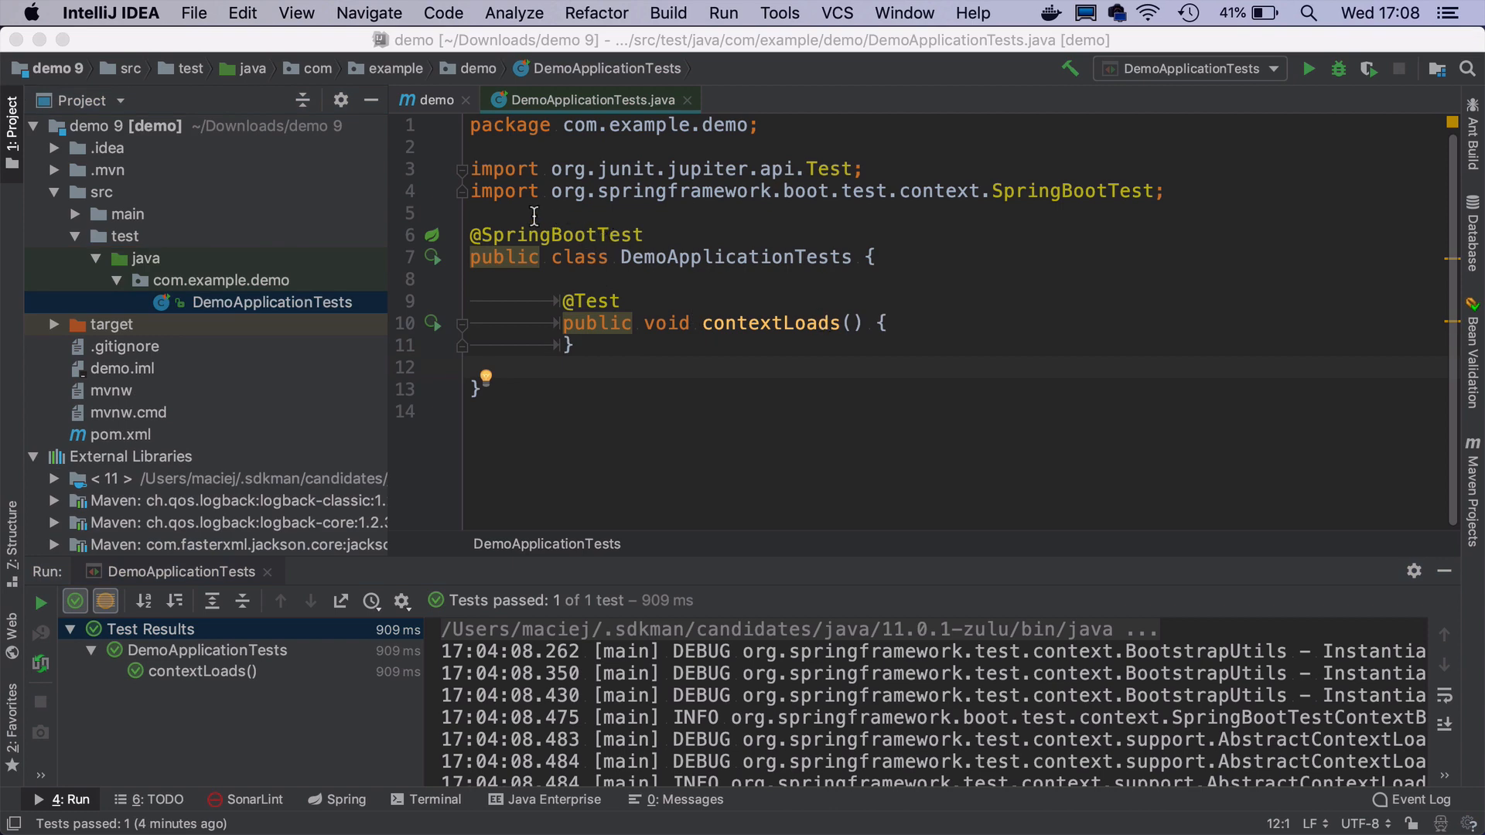
text(@)
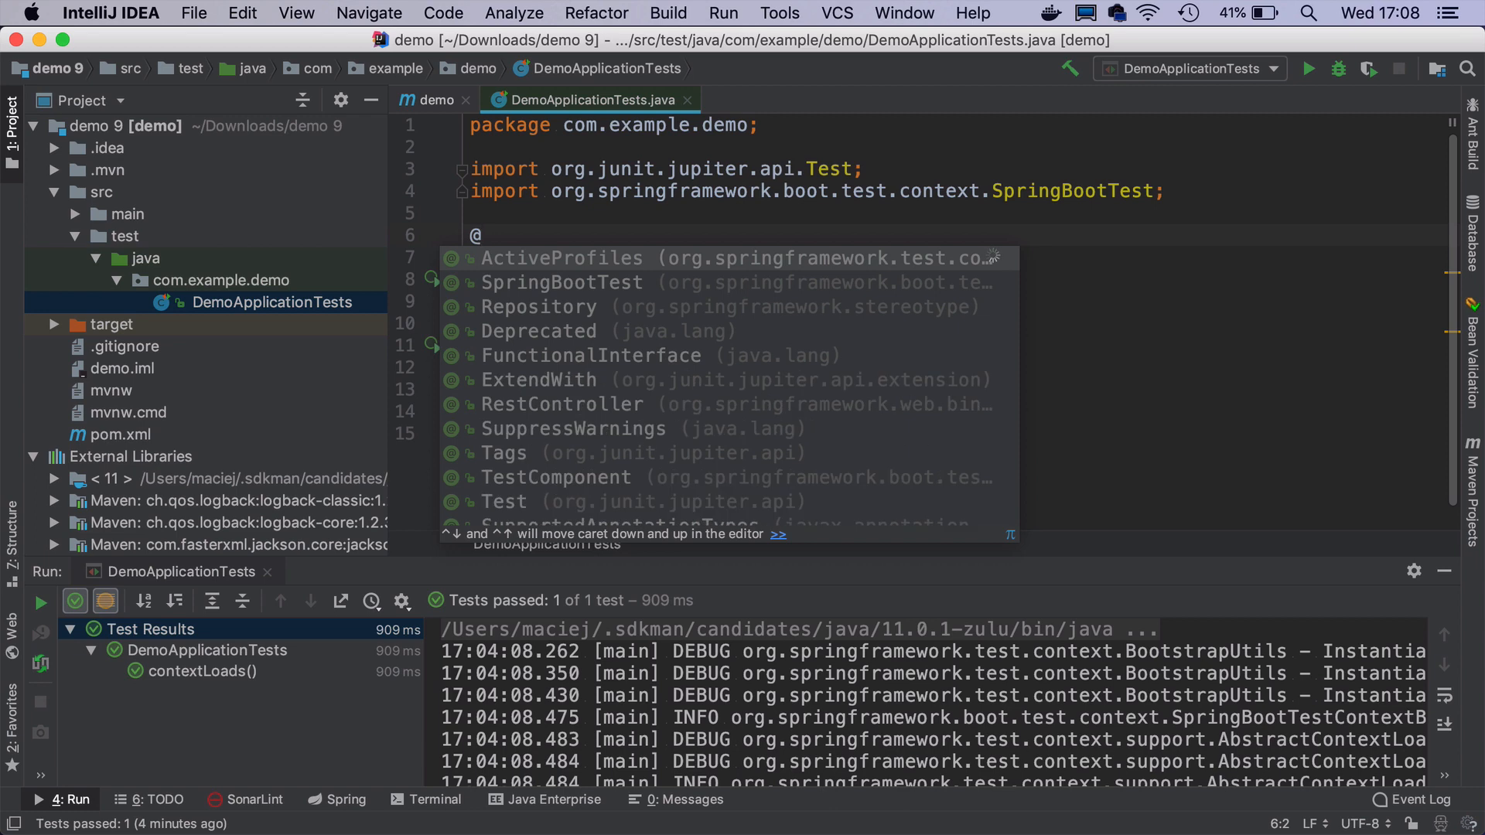